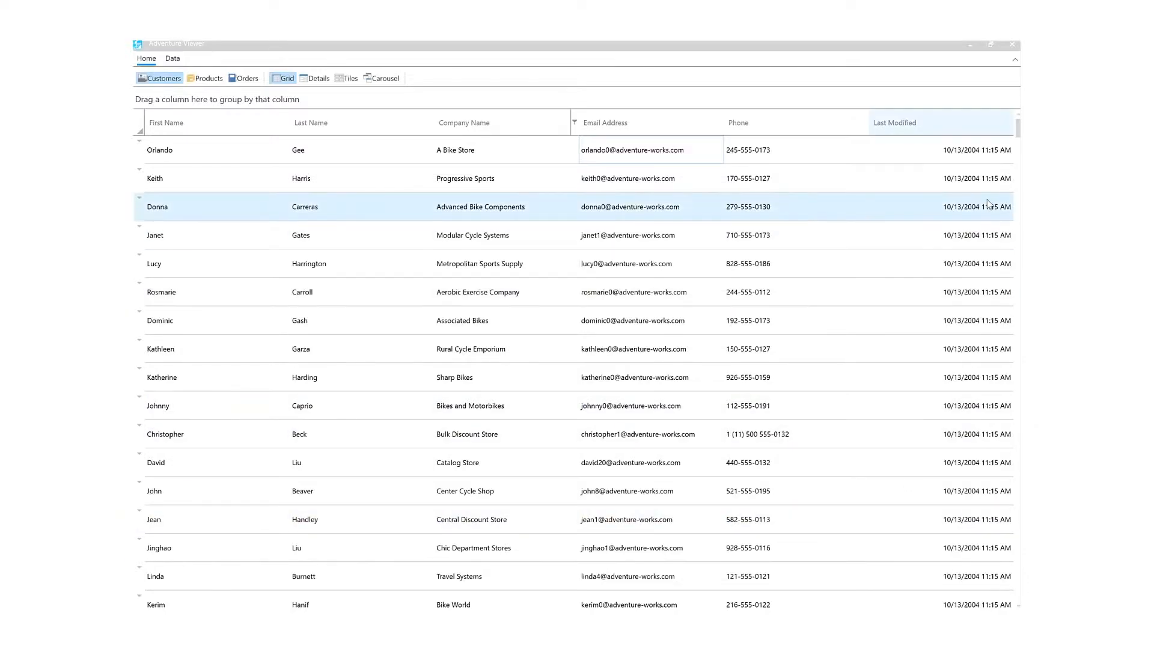
{"action": "scroll", "scroll_direction": "down", "scroll_amount": 3}
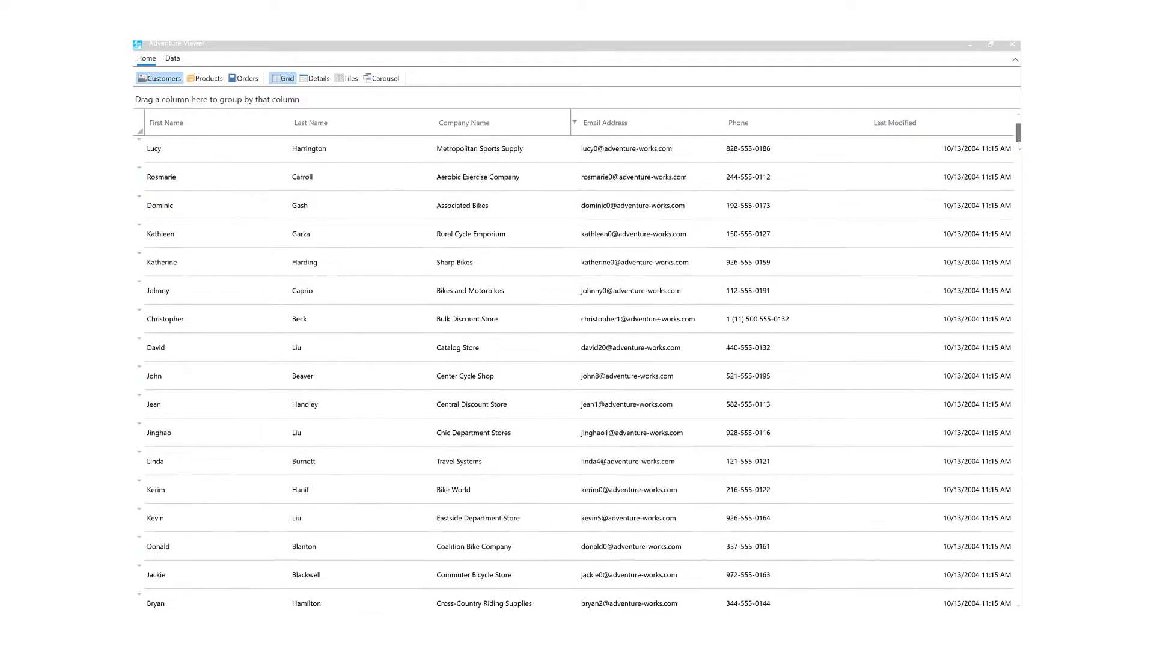
{"action": "scroll", "scroll_direction": "up", "scroll_amount": 3}
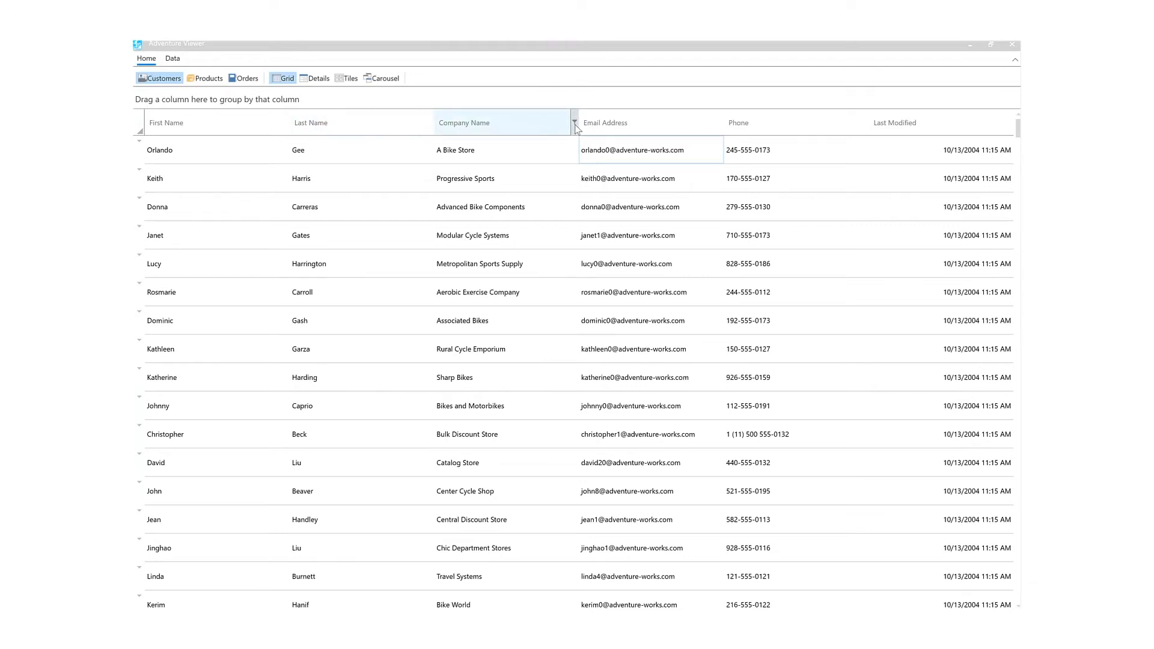
{"action": "left_click", "coordinate": [573, 122]}
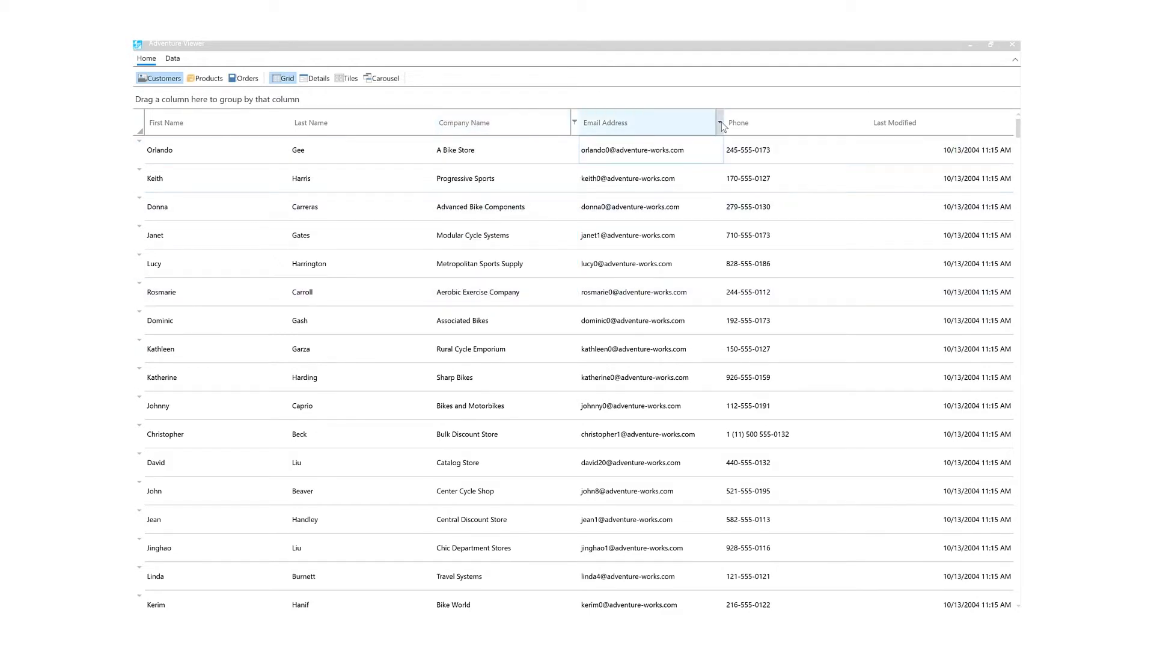
{"action": "left_click", "coordinate": [718, 122]}
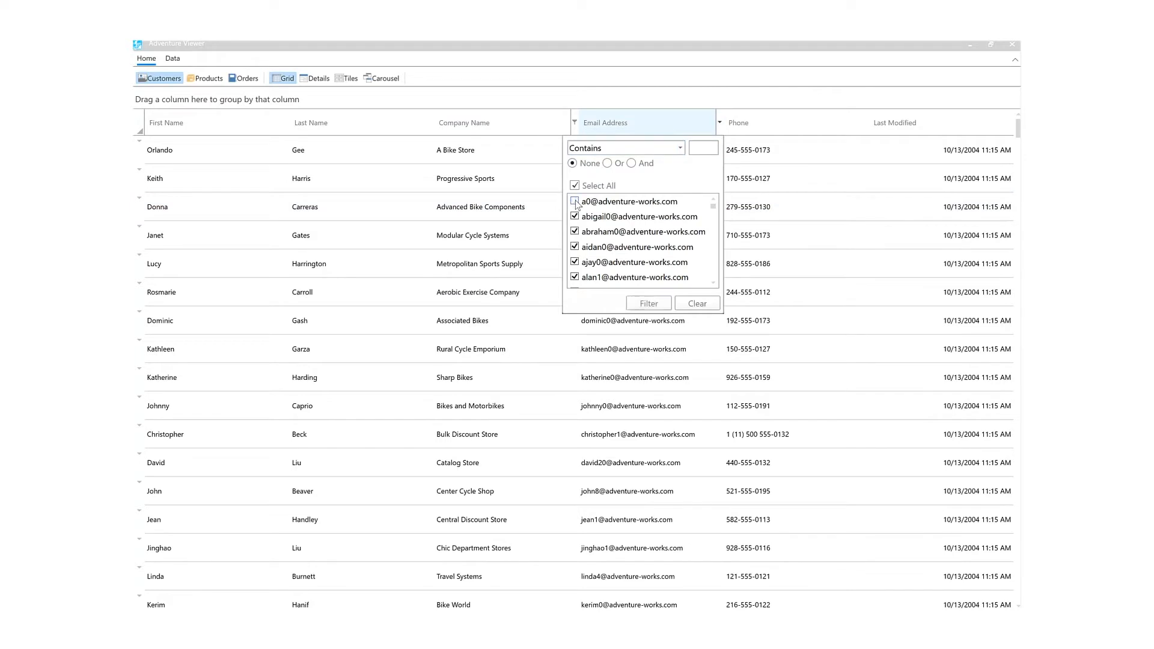
{"action": "left_click", "coordinate": [575, 185]}
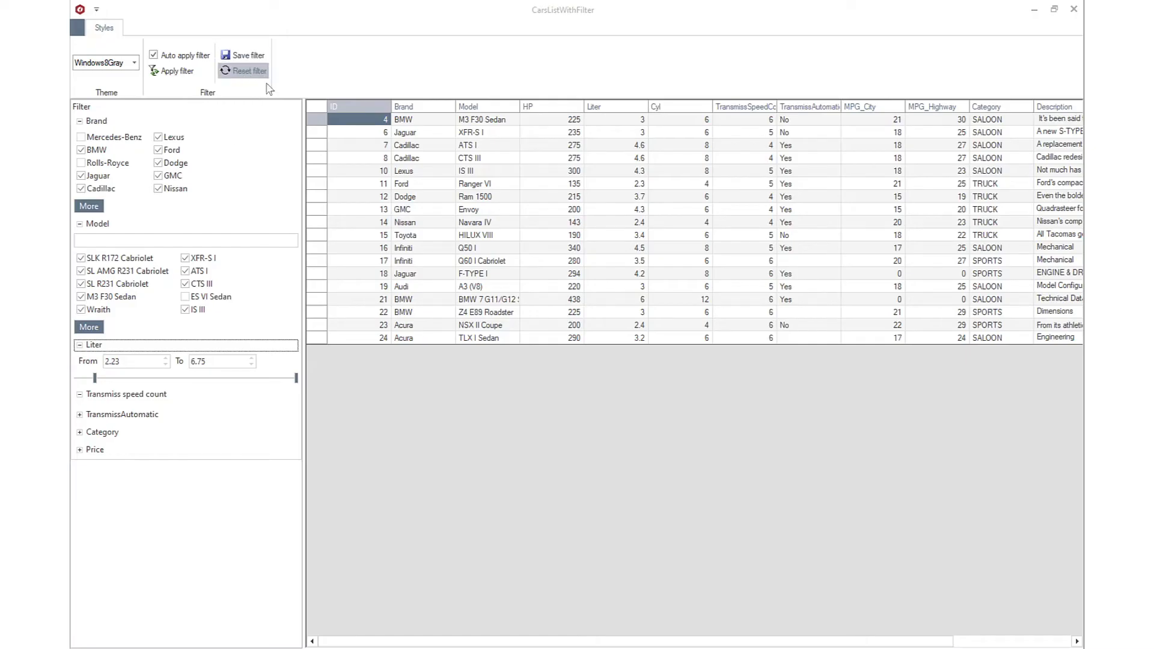
Reset the car filter, raise the Liter minimum to 2.72, and exclude non-automatic transmissions.
{"action": "left_click", "coordinate": [81, 137]}
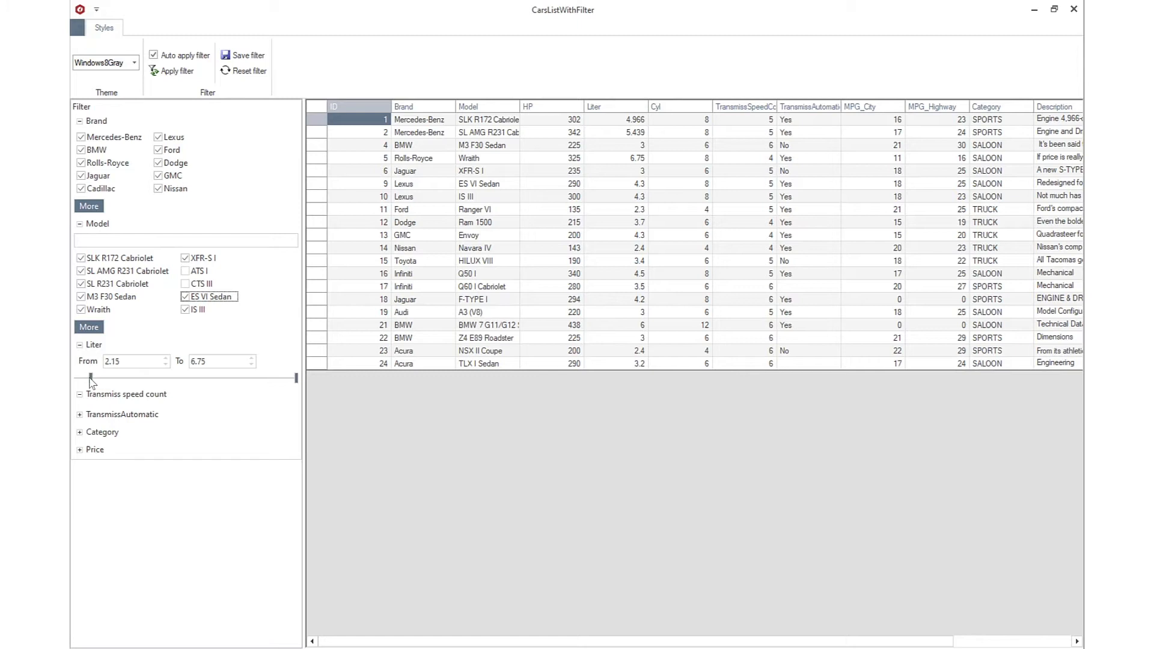
{"action": "left_click_drag", "start_coordinate": [92, 375], "coordinate": [117, 375]}
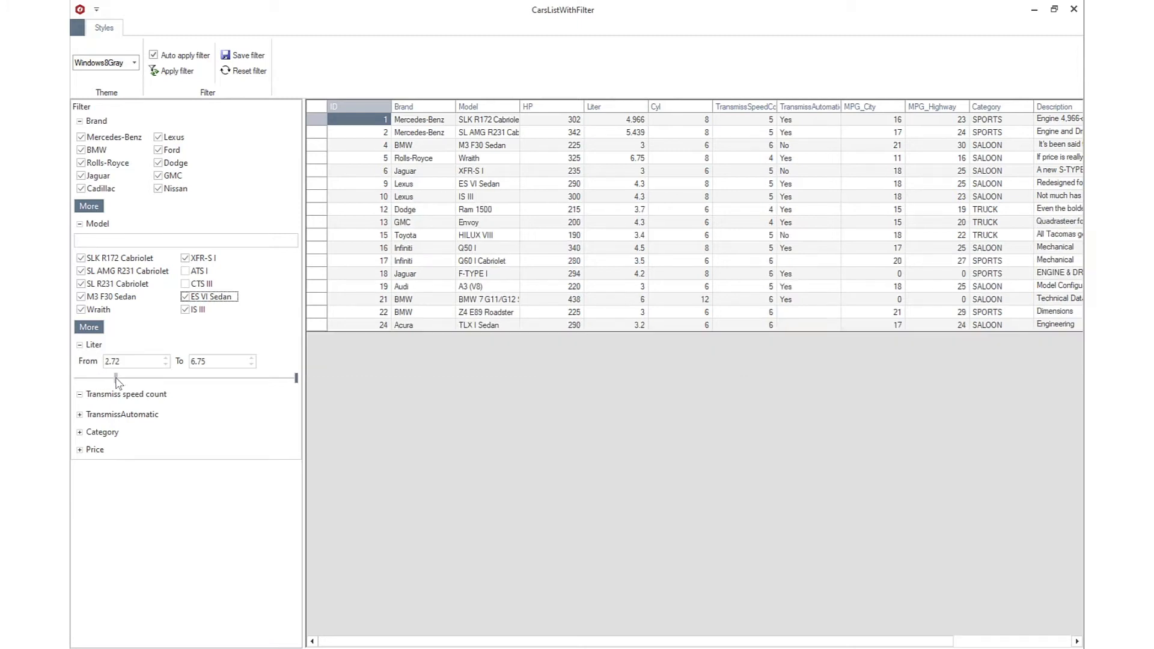
{"action": "left_click", "coordinate": [121, 413]}
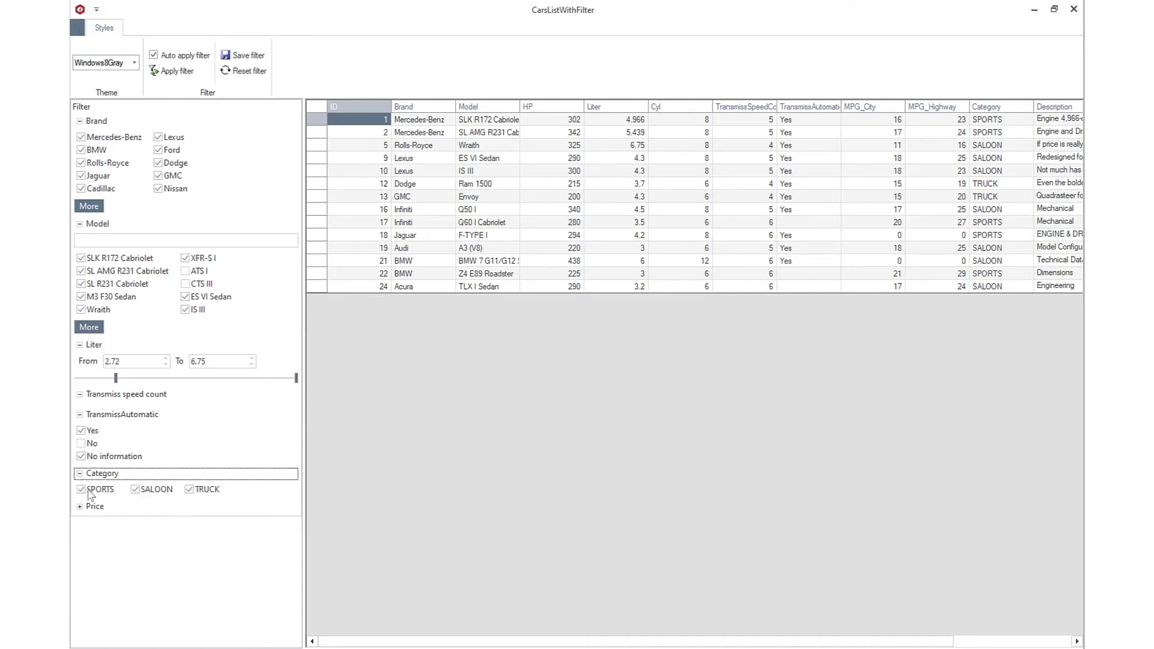
{"action": "left_click", "coordinate": [81, 489]}
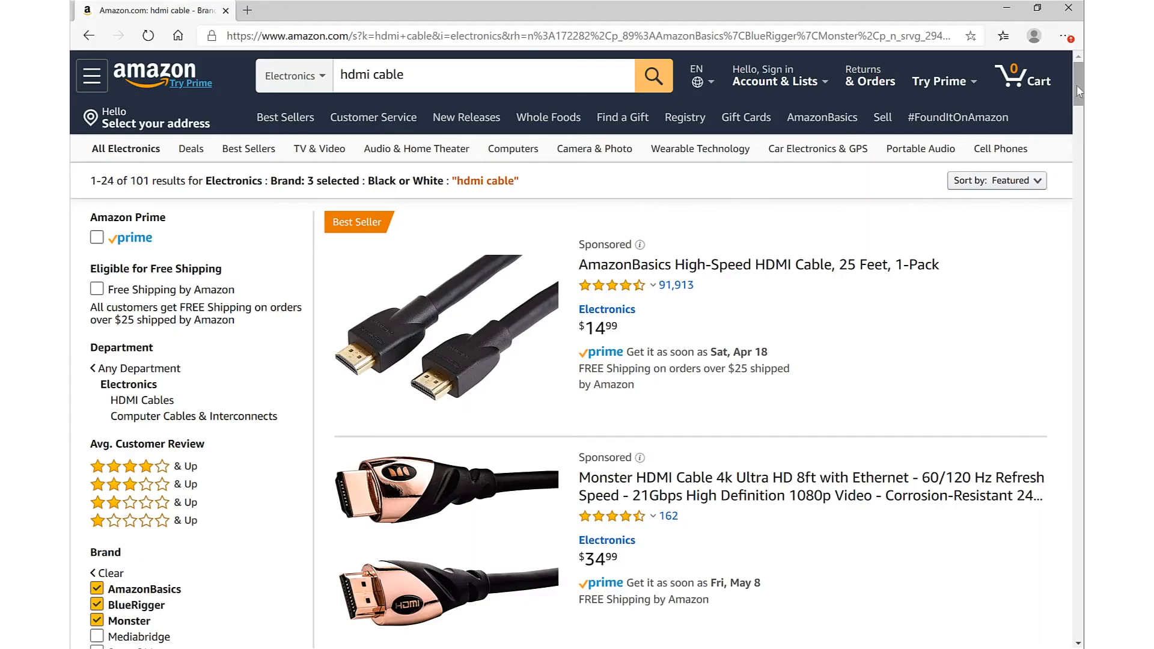
{"action": "scroll", "scroll_direction": "down", "scroll_amount": 3}
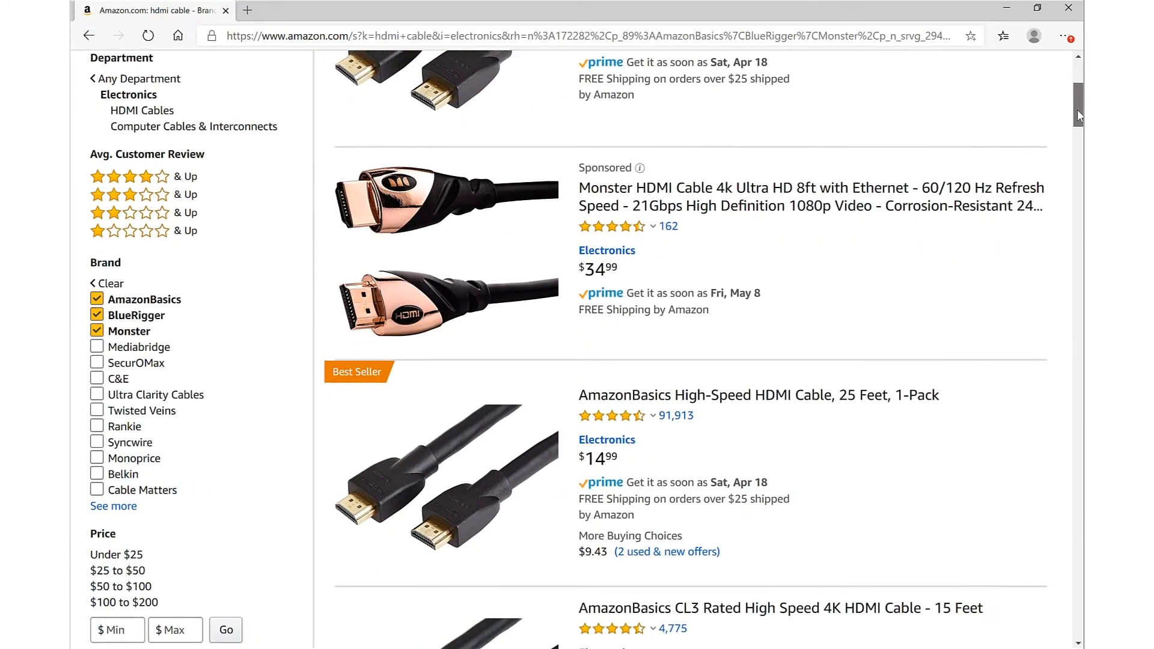
{"action": "scroll", "scroll_direction": "down", "scroll_amount": 3}
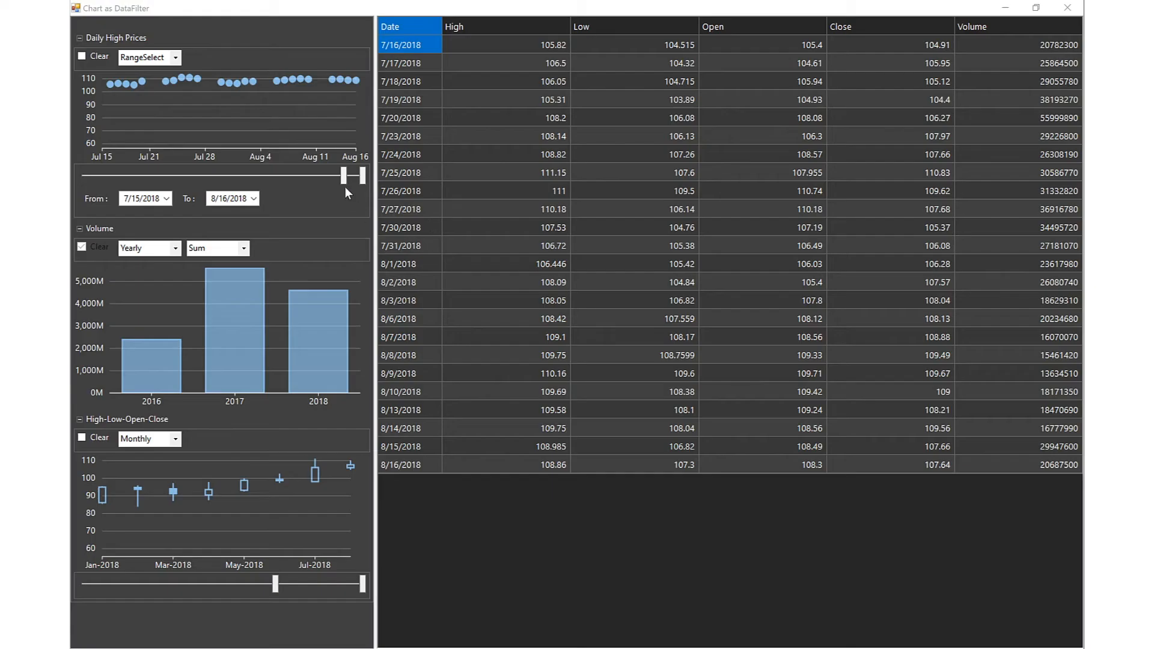
Set the Daily High Prices range to 1/1/2018–6/7/2018 and pick 2017 and 2018 volume bars.
{"action": "left_click_drag", "start_coordinate": [348, 176], "coordinate": [318, 176]}
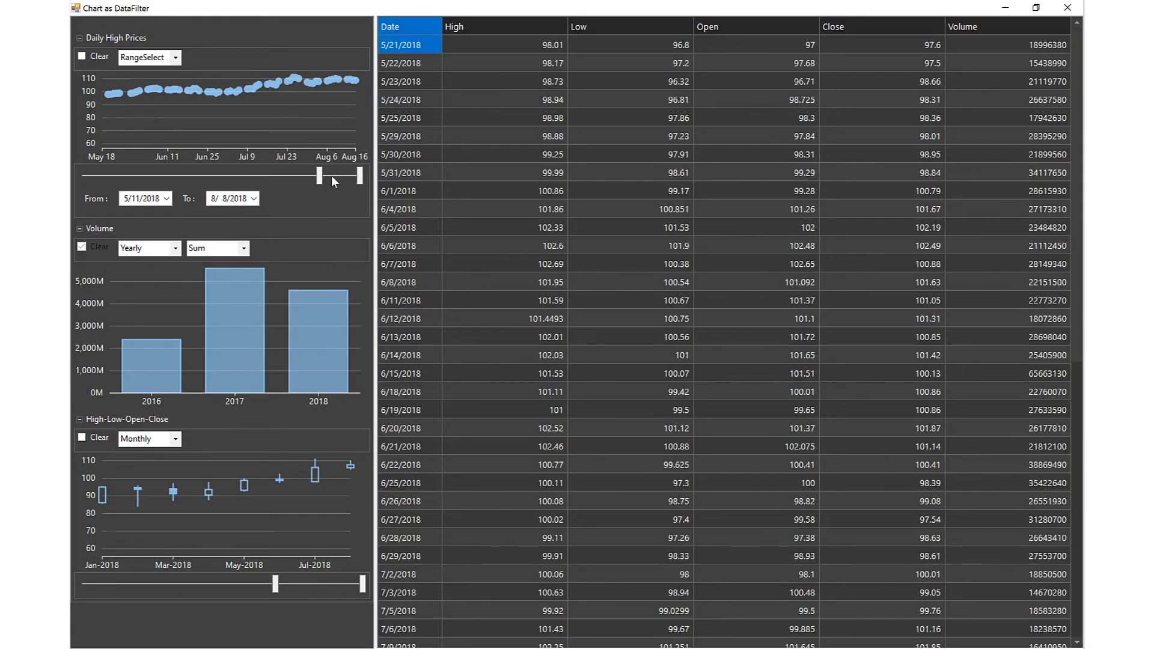
{"action": "left_click", "coordinate": [167, 198]}
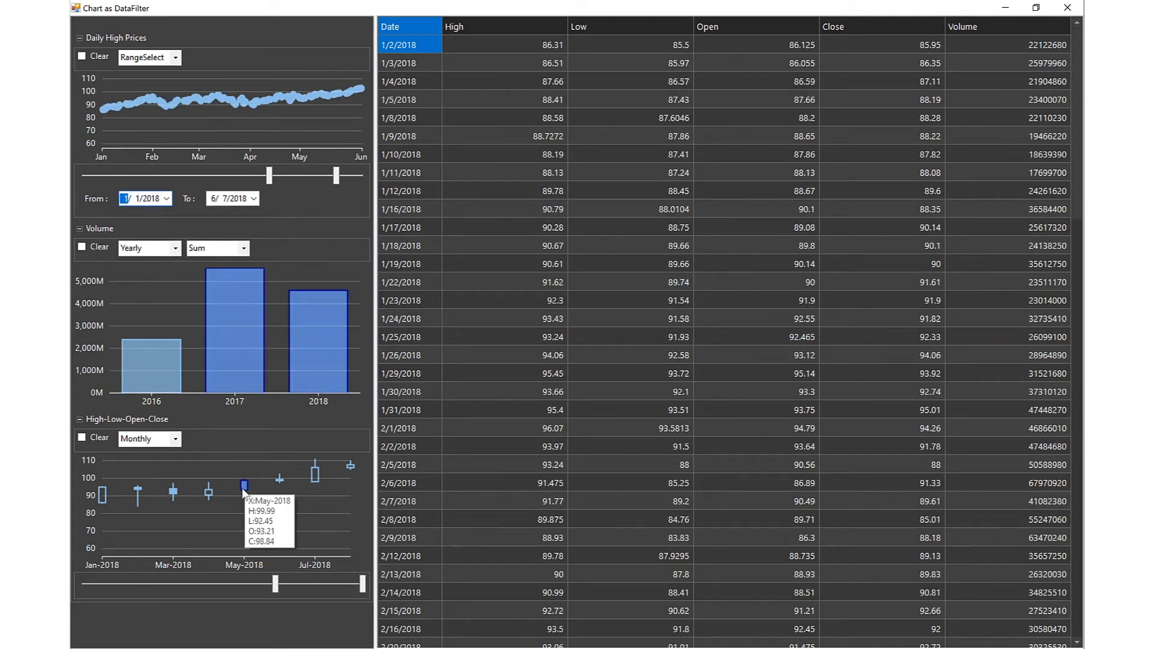
{"action": "left_click_drag", "start_coordinate": [276, 584], "coordinate": [298, 584]}
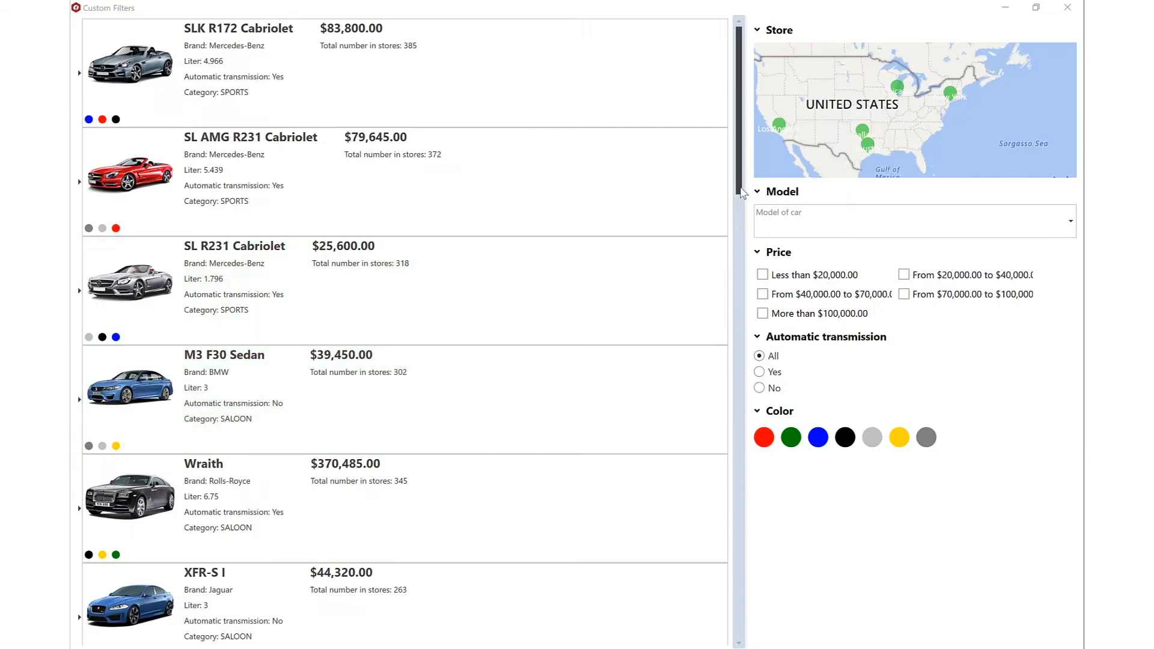
{"action": "scroll", "scroll_direction": "down", "scroll_amount": 3}
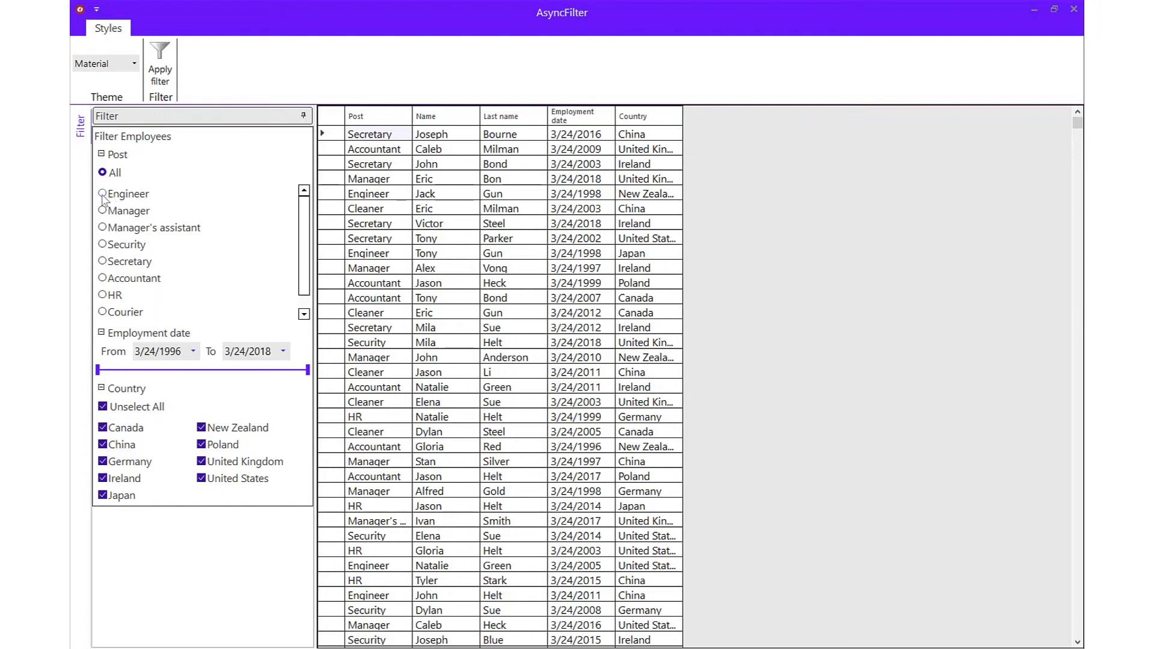
Filter to Engineer posts with employment date from 10/28/1998, then collapse the Post section.
{"action": "left_click", "coordinate": [103, 193]}
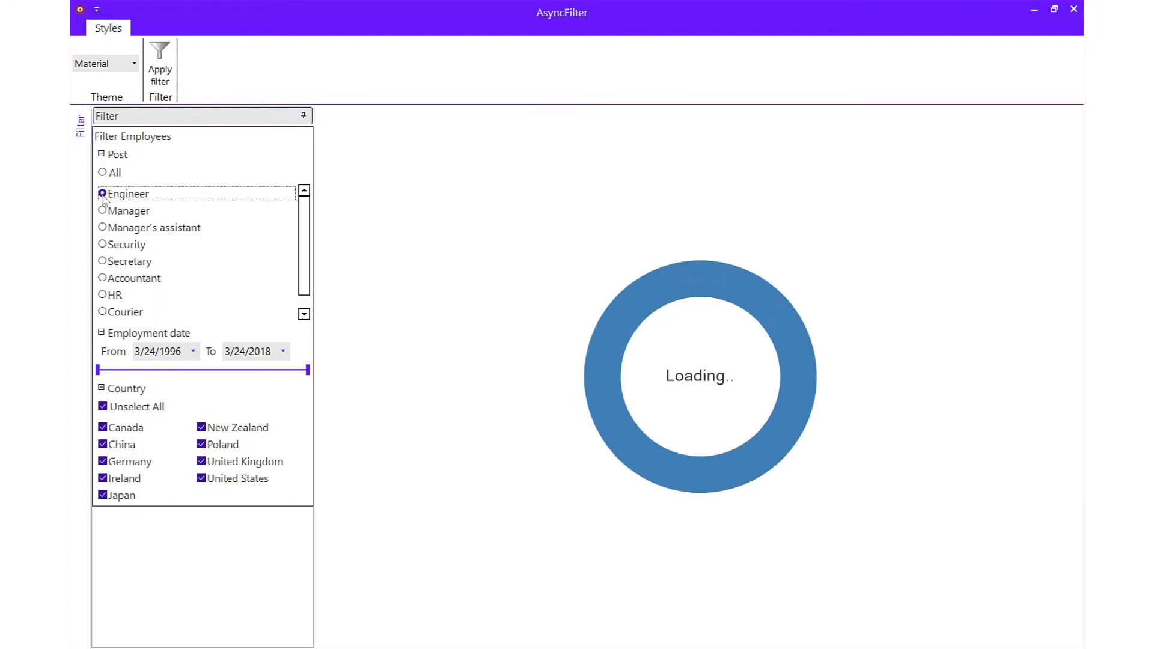
{"action": "left_click", "coordinate": [160, 69]}
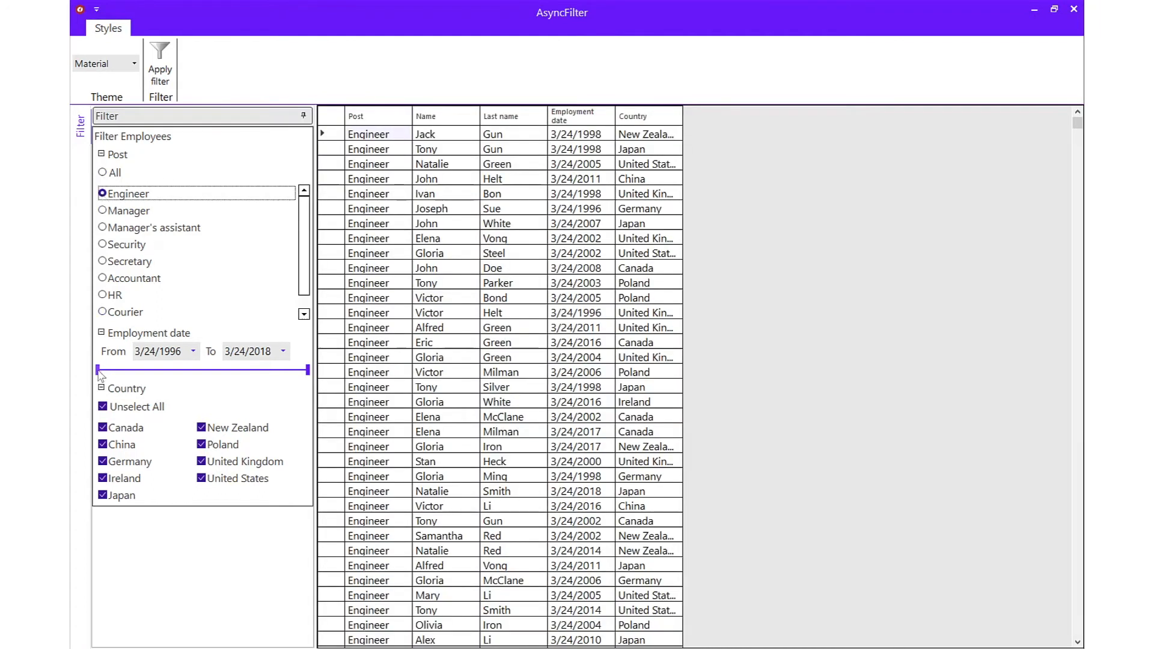
{"action": "left_click_drag", "start_coordinate": [96, 370], "coordinate": [122, 370]}
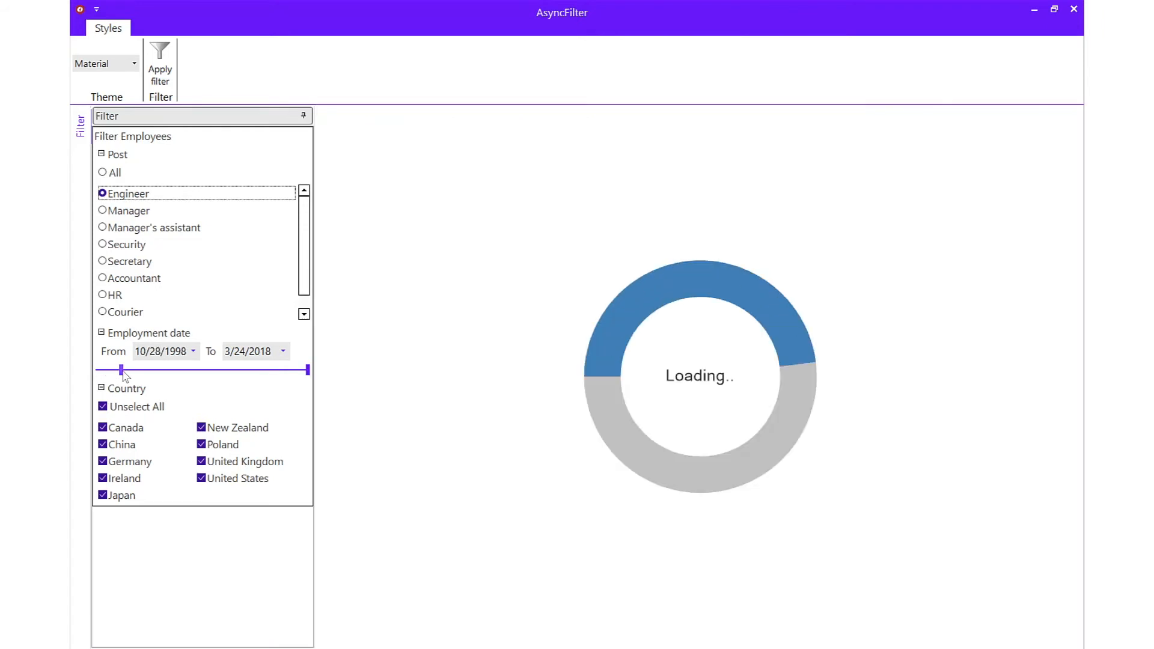
{"action": "left_click", "coordinate": [160, 70]}
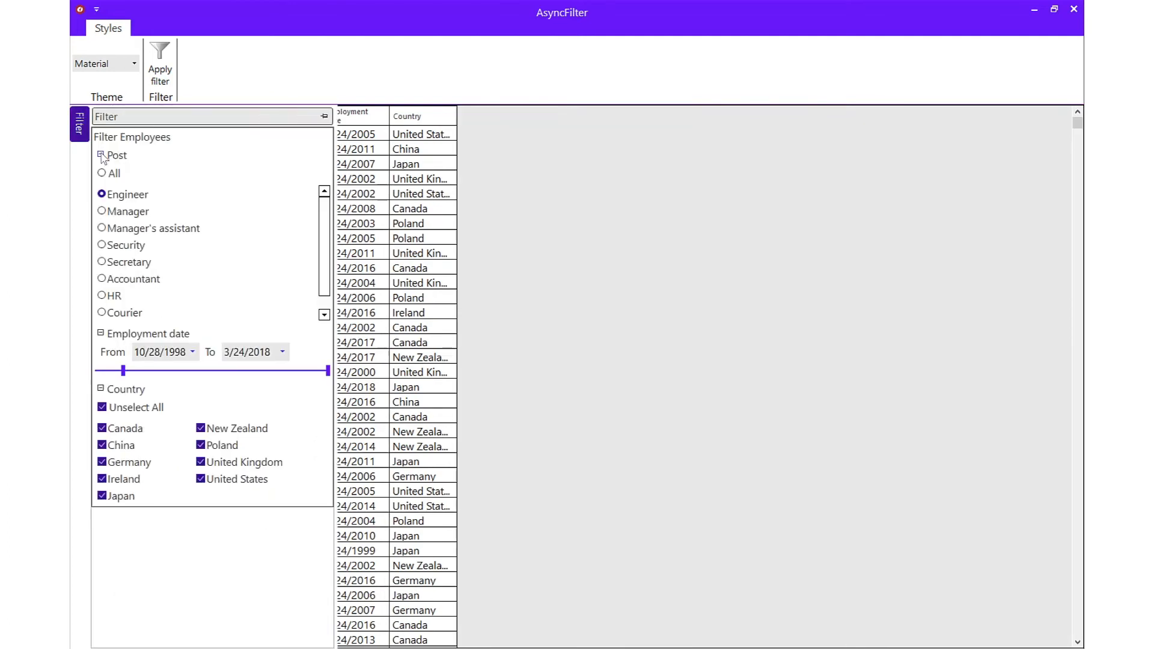
{"action": "left_click", "coordinate": [101, 155]}
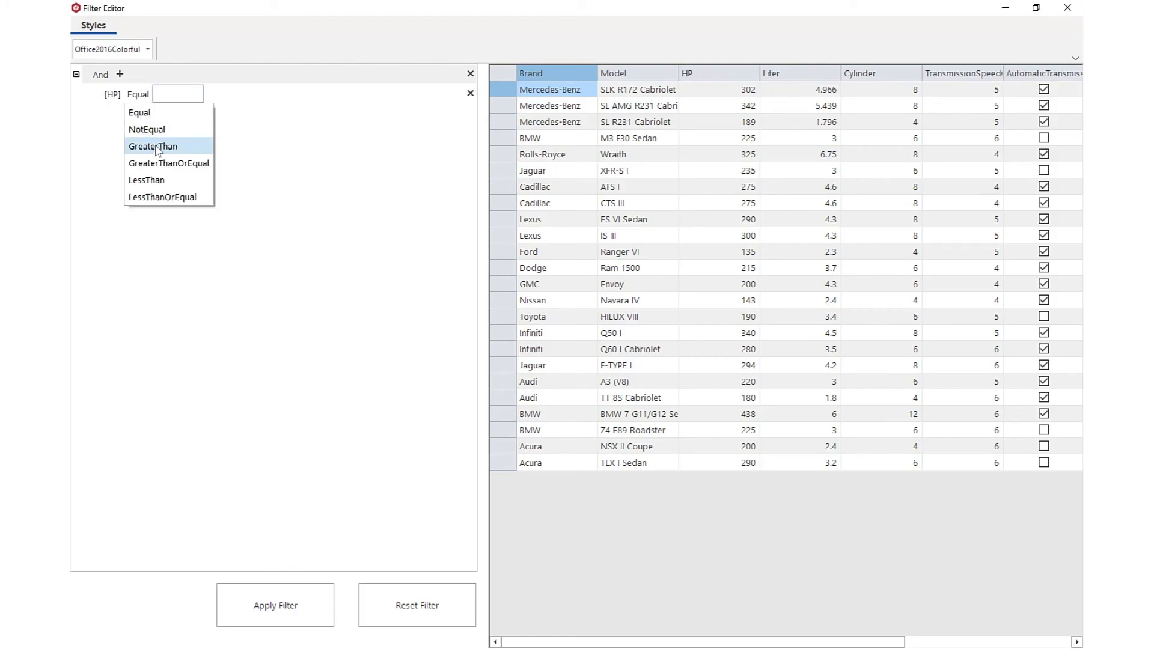
Make the HP condition GreaterThan 200 and add a nested Or group with one condition.
{"action": "left_click", "coordinate": [153, 146]}
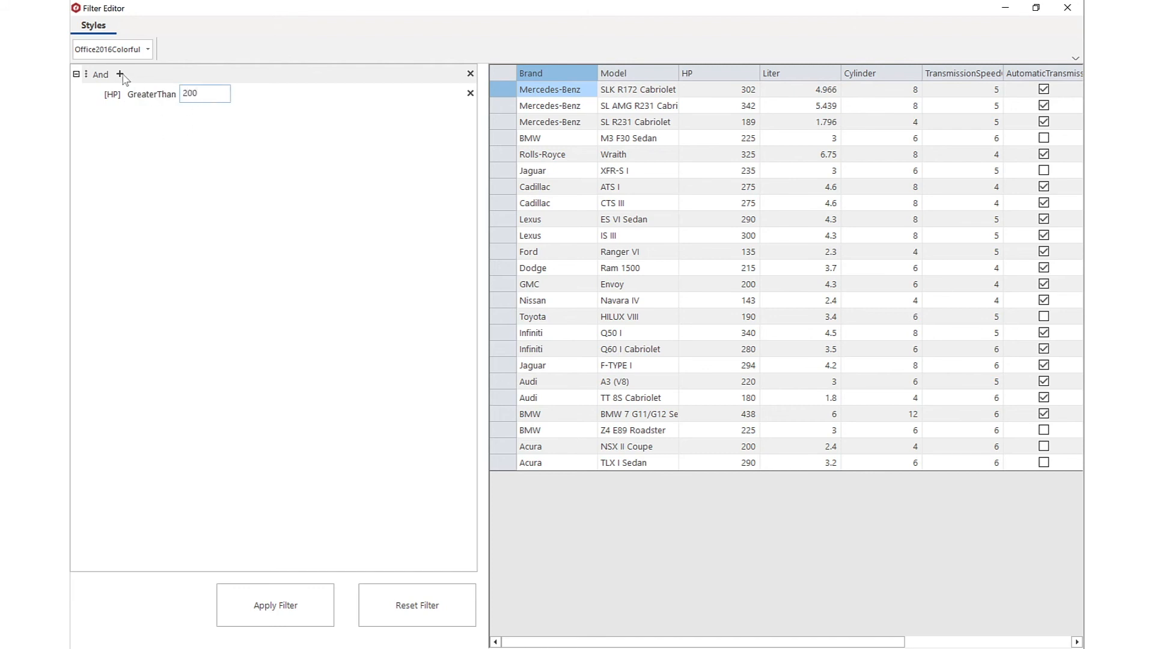
{"action": "left_click", "coordinate": [119, 73]}
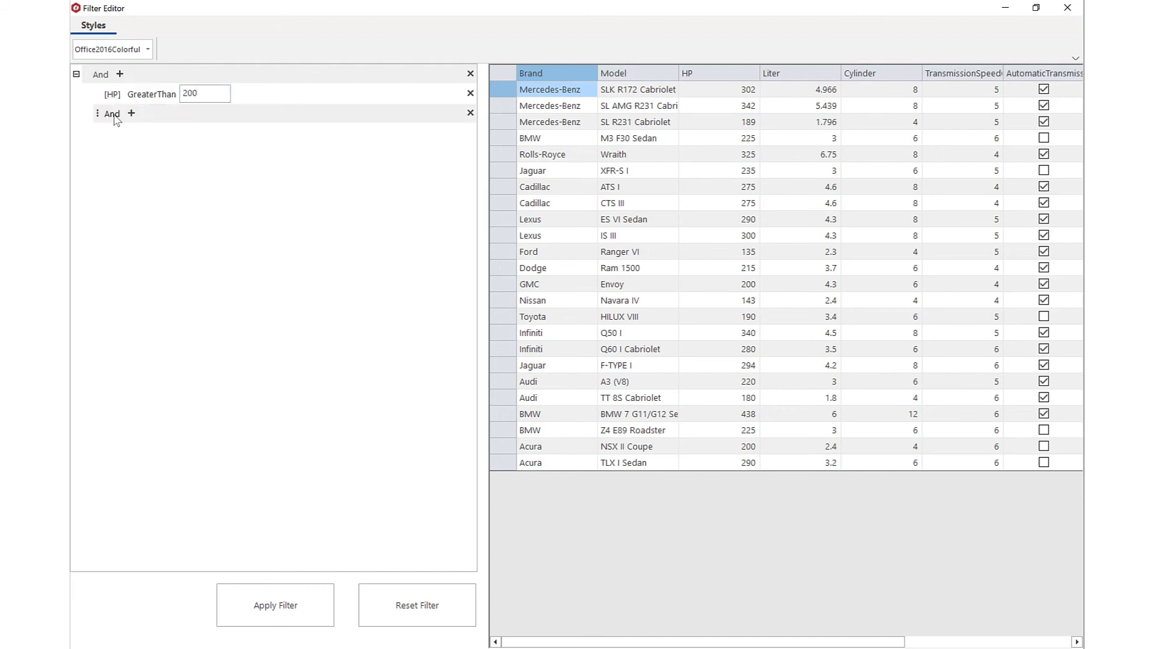
{"action": "left_click", "coordinate": [111, 113]}
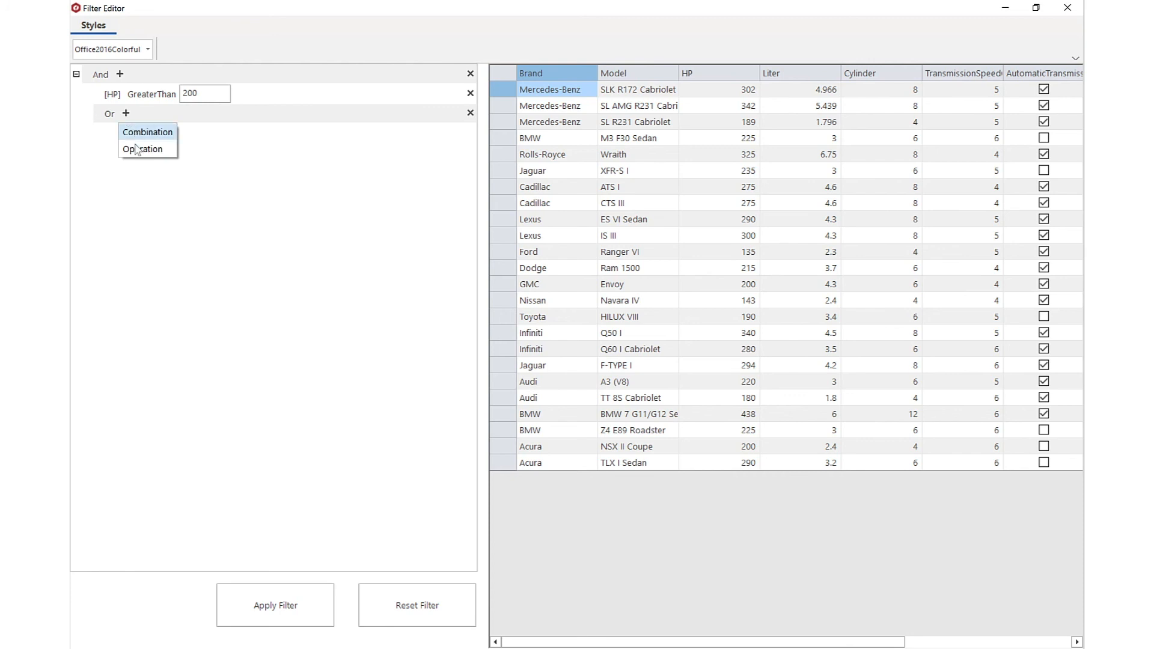
{"action": "left_click", "coordinate": [142, 149]}
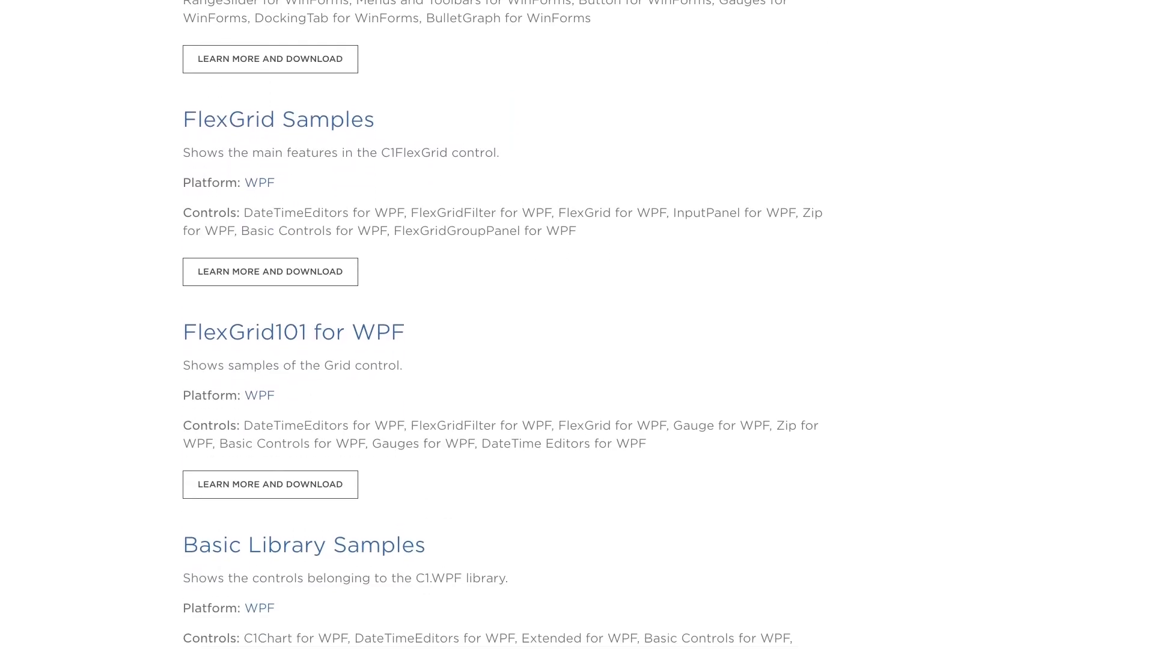
{"action": "scroll", "scroll_direction": "down", "scroll_amount": 3}
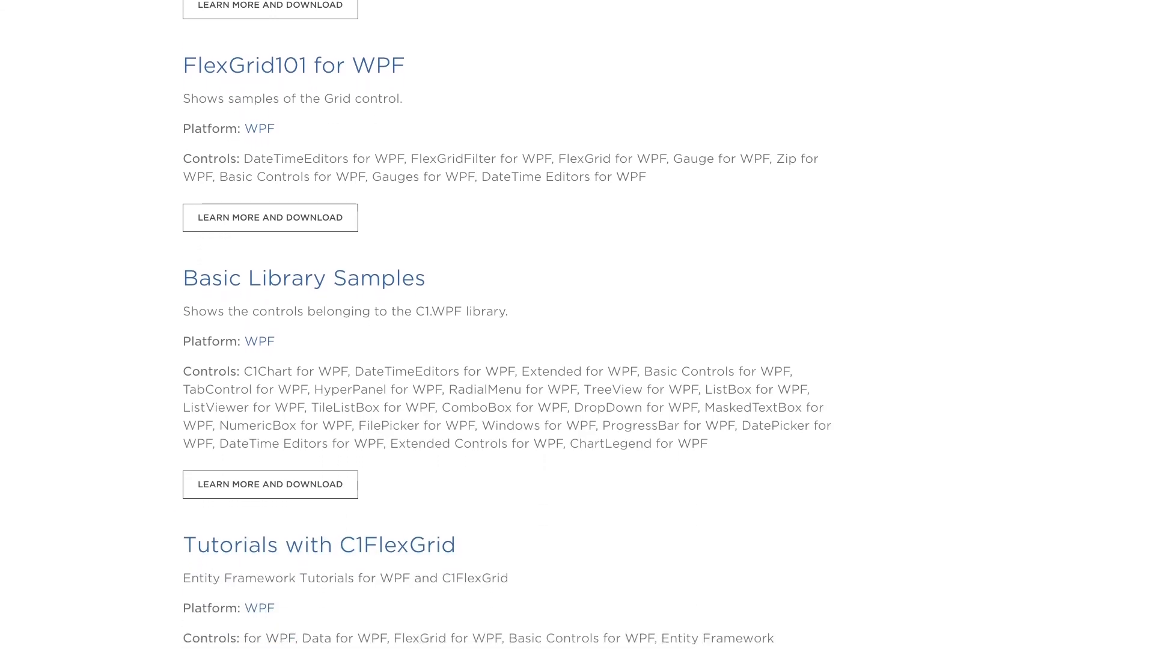
{"action": "scroll", "scroll_direction": "down", "scroll_amount": 3}
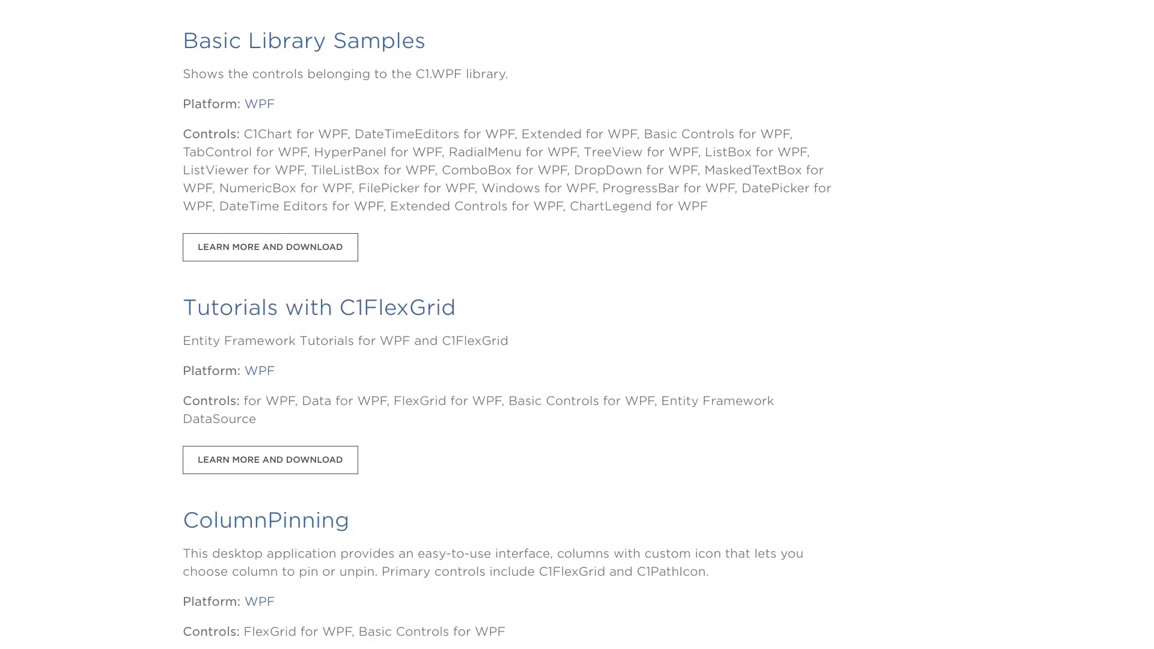